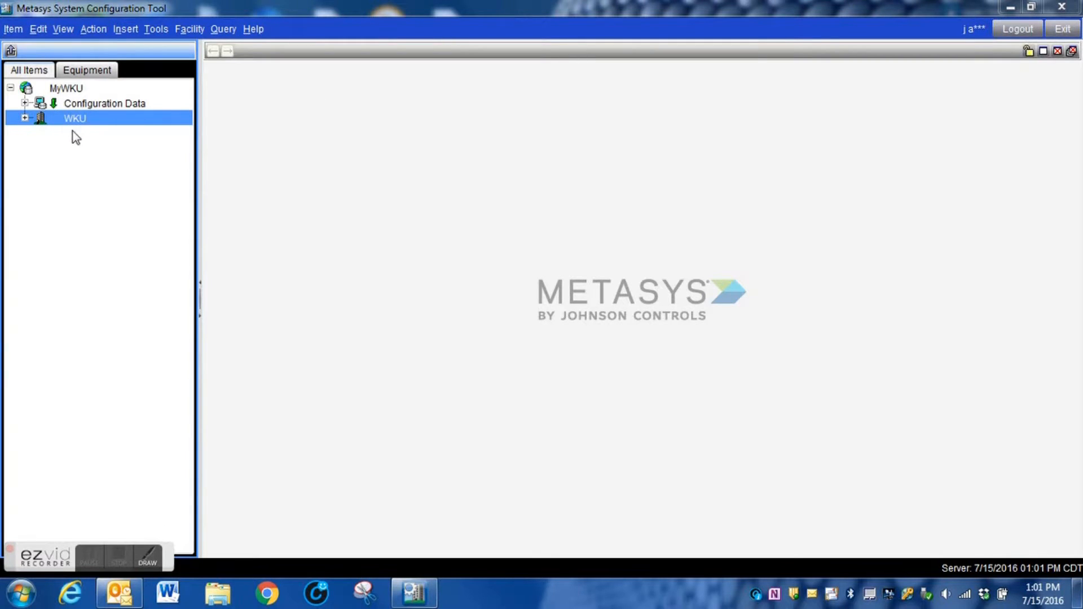
mouse_move(96, 141)
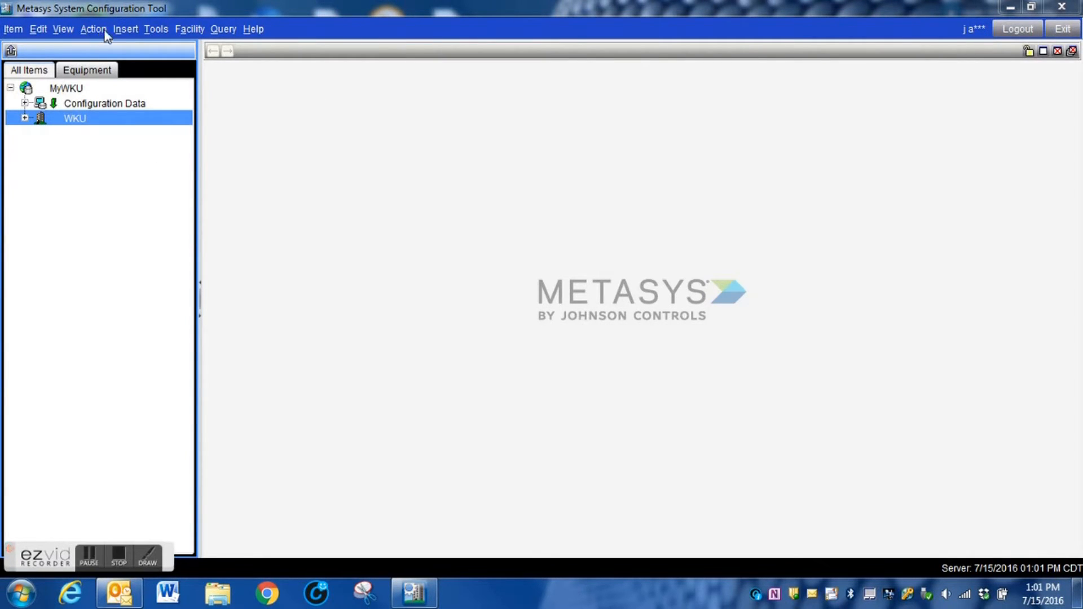
Launch the Site Discovery Wizard from the Action menu with WKU as destination parent.
left_click(92, 28)
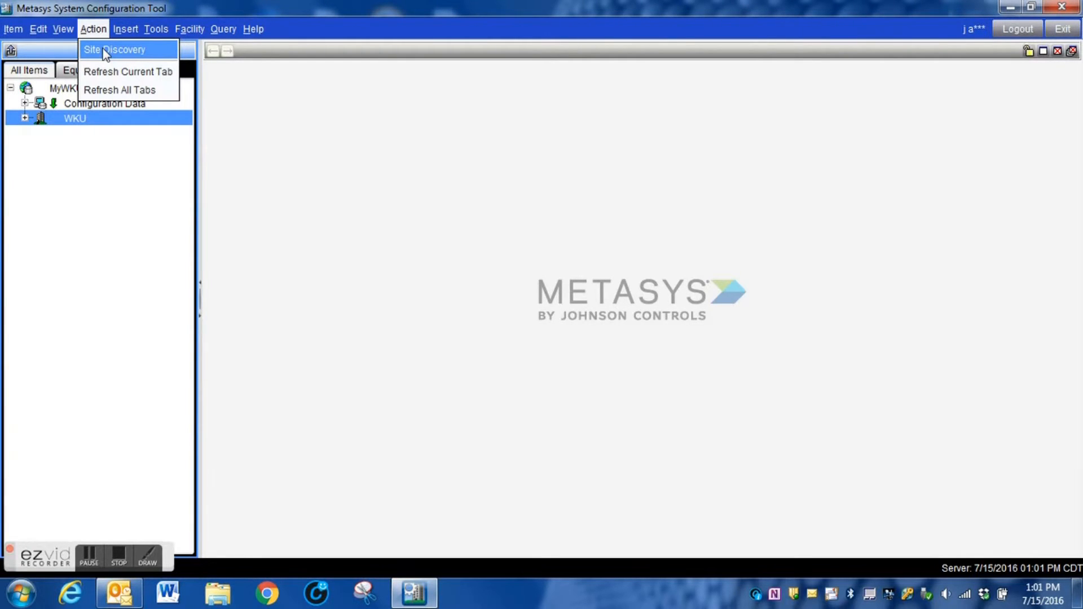
left_click(115, 49)
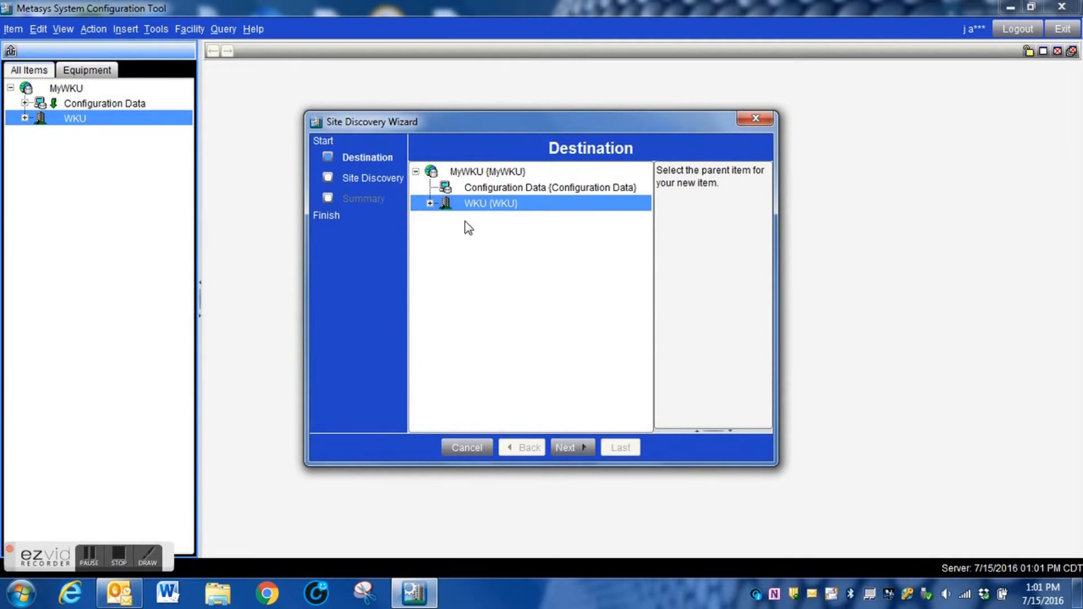
mouse_move(542, 279)
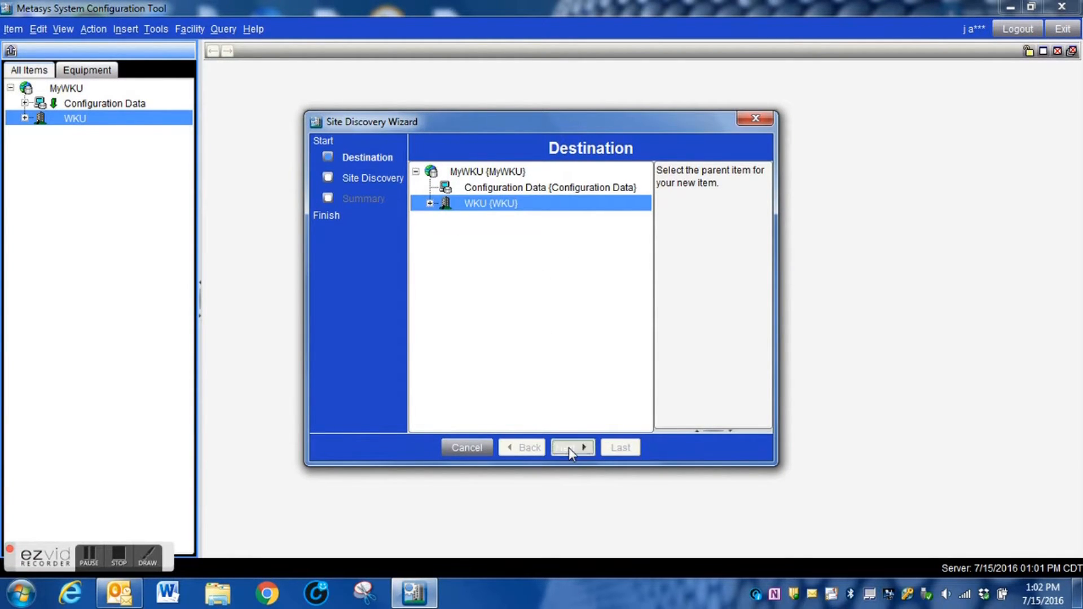
Verify the ADX1 Site Director login, review the WKU/ADX1 summary and finish the discovery.
left_click(568, 447)
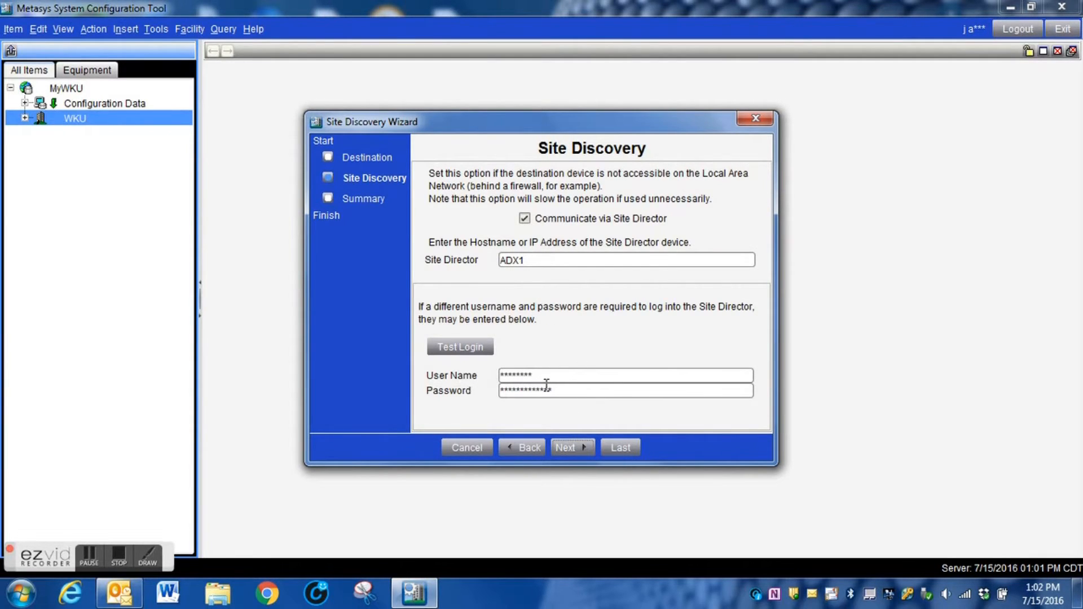
mouse_move(556, 368)
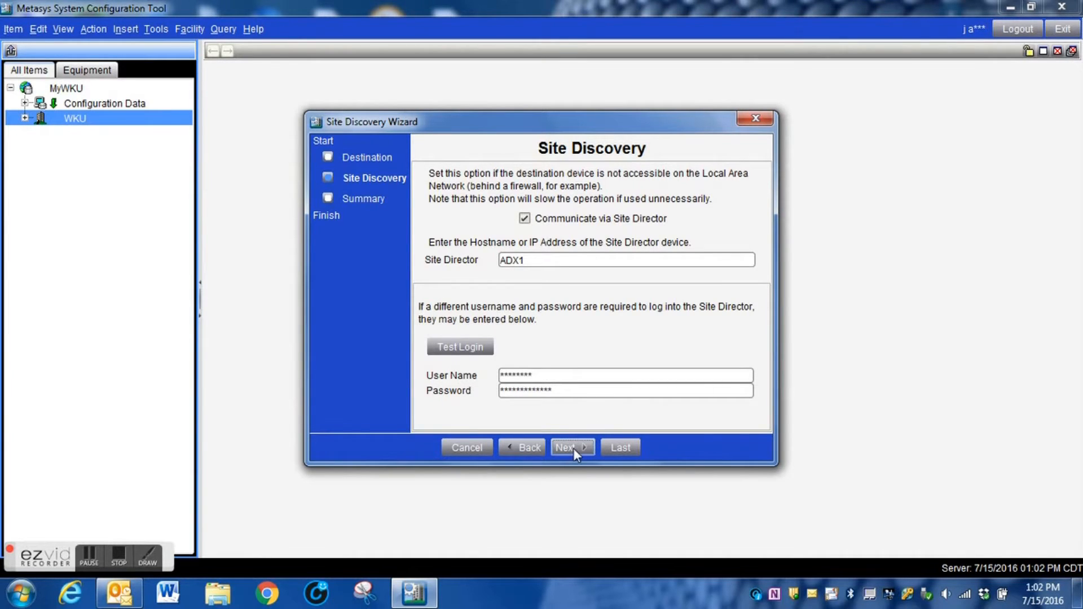
left_click(461, 346)
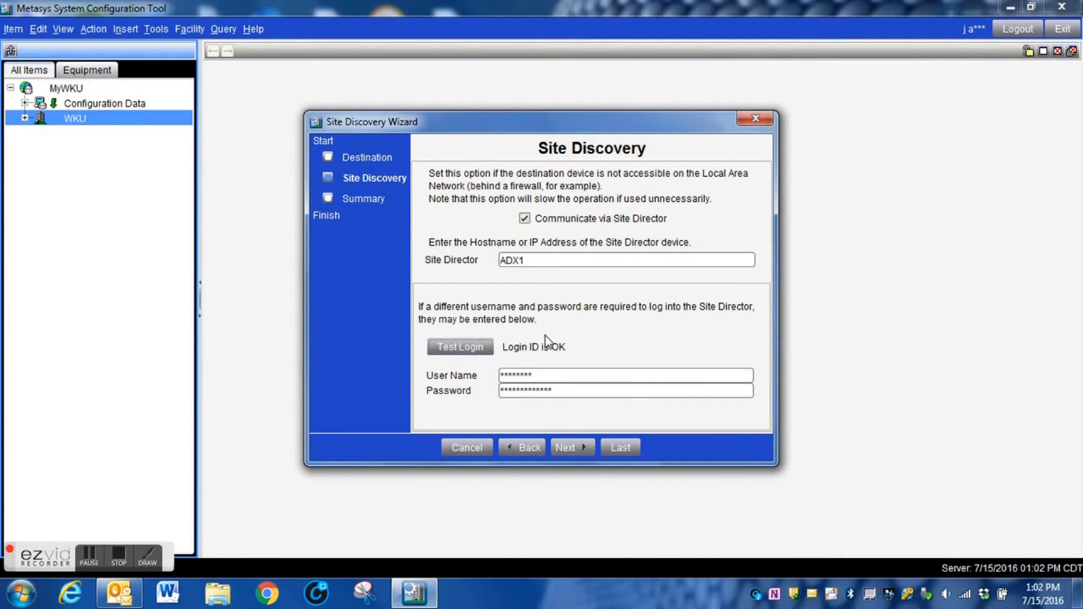
mouse_move(603, 372)
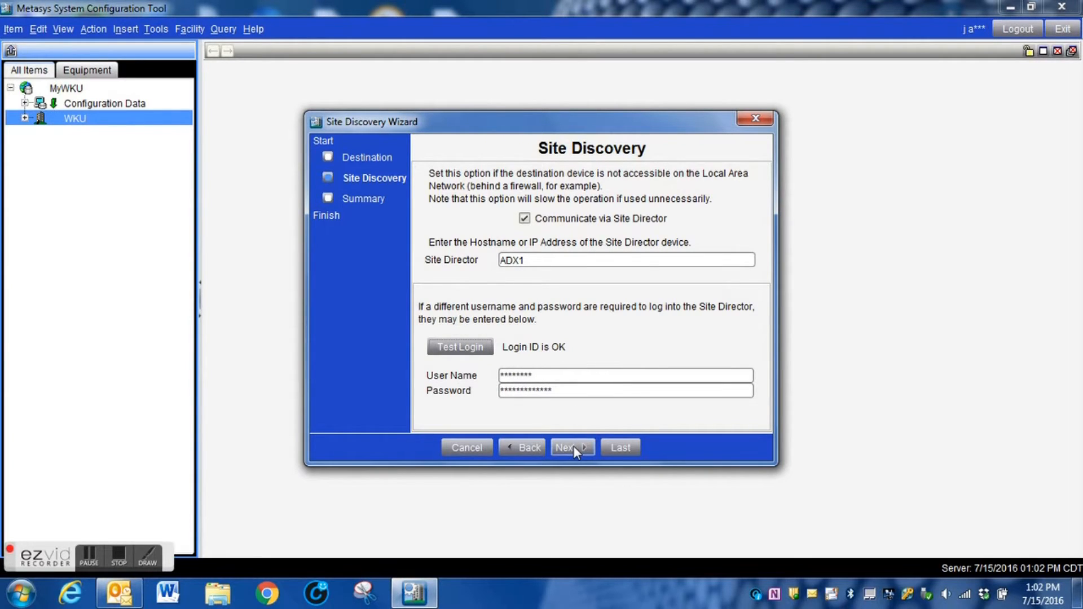
left_click(567, 446)
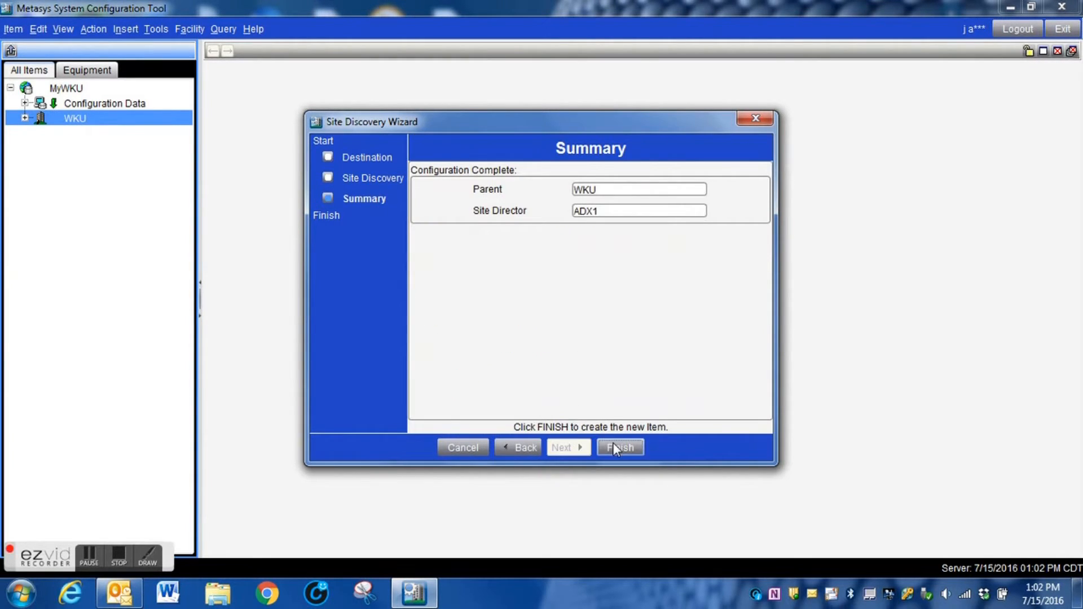
left_click(619, 447)
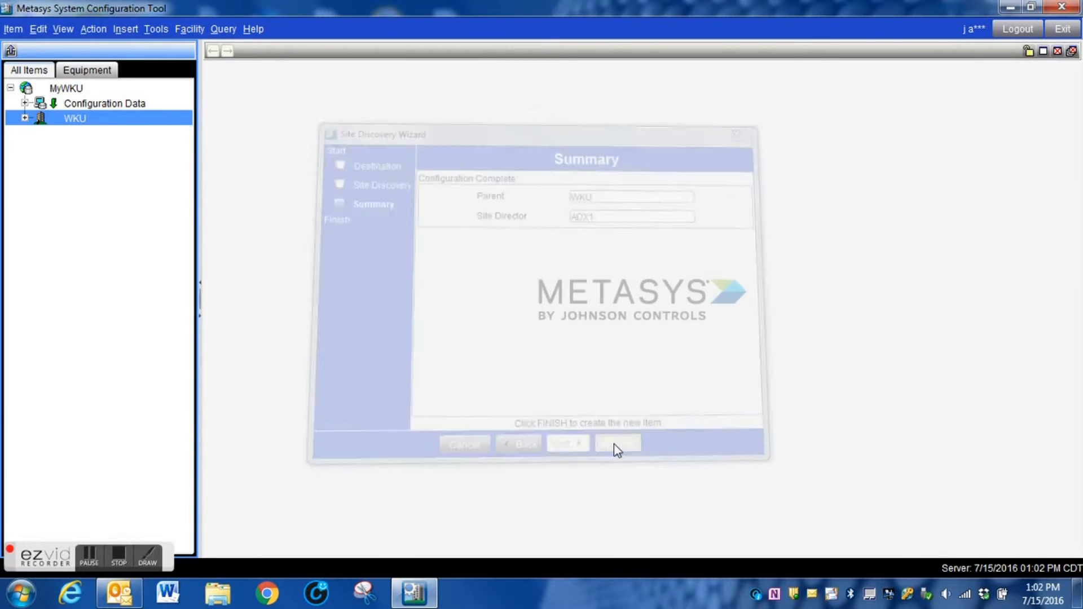
Watch the Upload to MyWKU/ADX1:ADX1 run in ActionQ, reaching 9% initiating load.
left_click(617, 445)
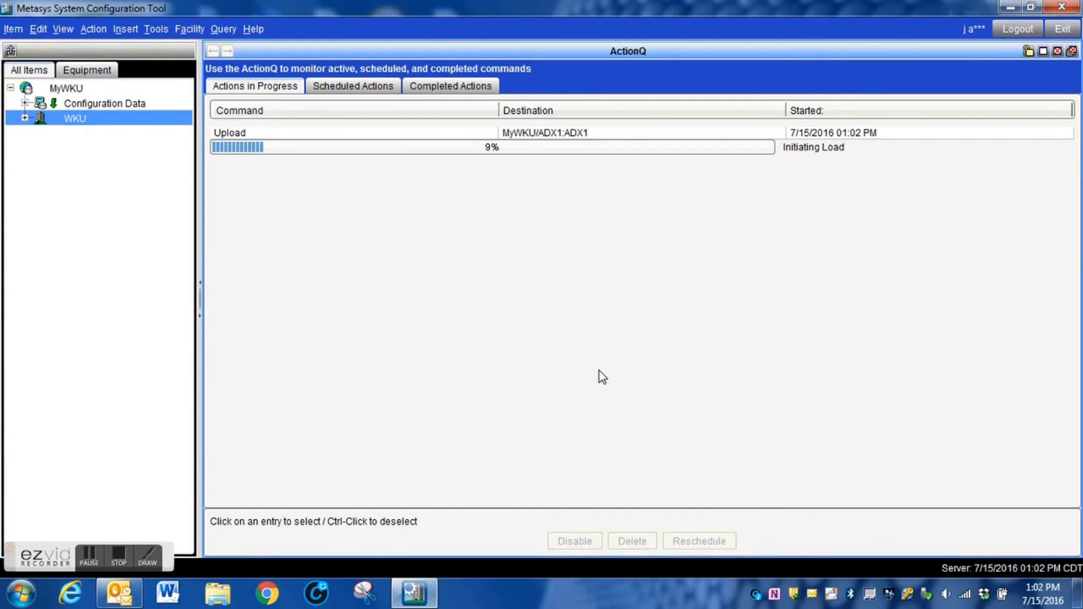
mouse_move(463, 297)
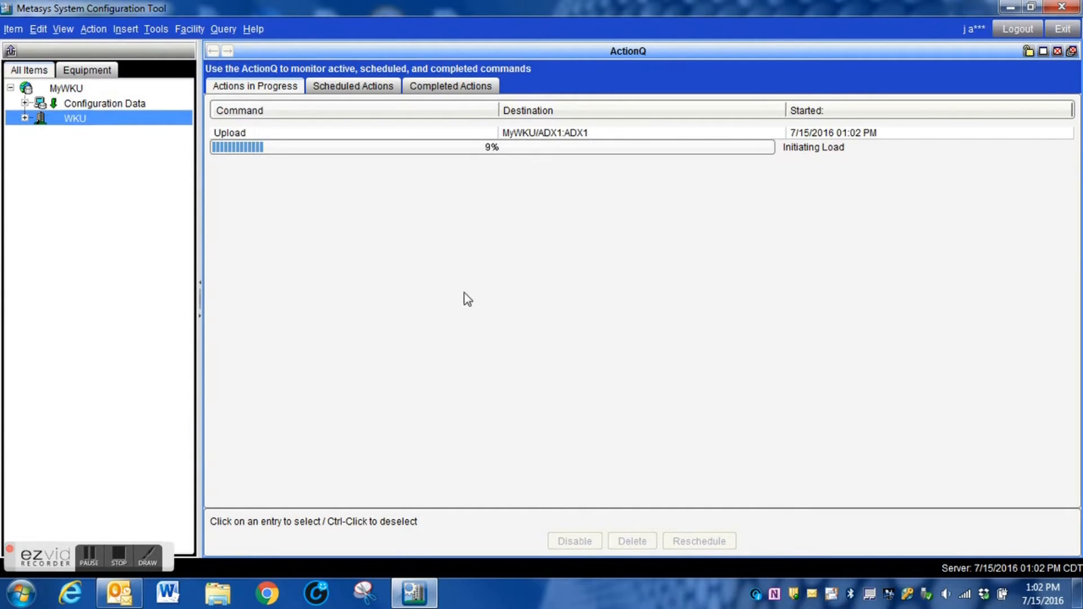
mouse_move(527, 248)
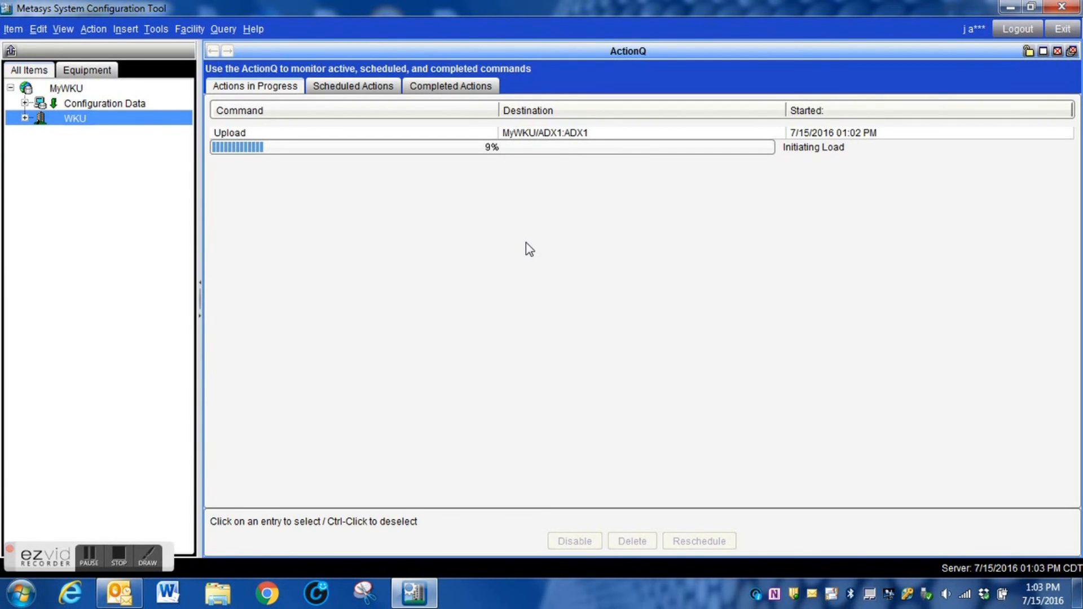
mouse_move(392, 357)
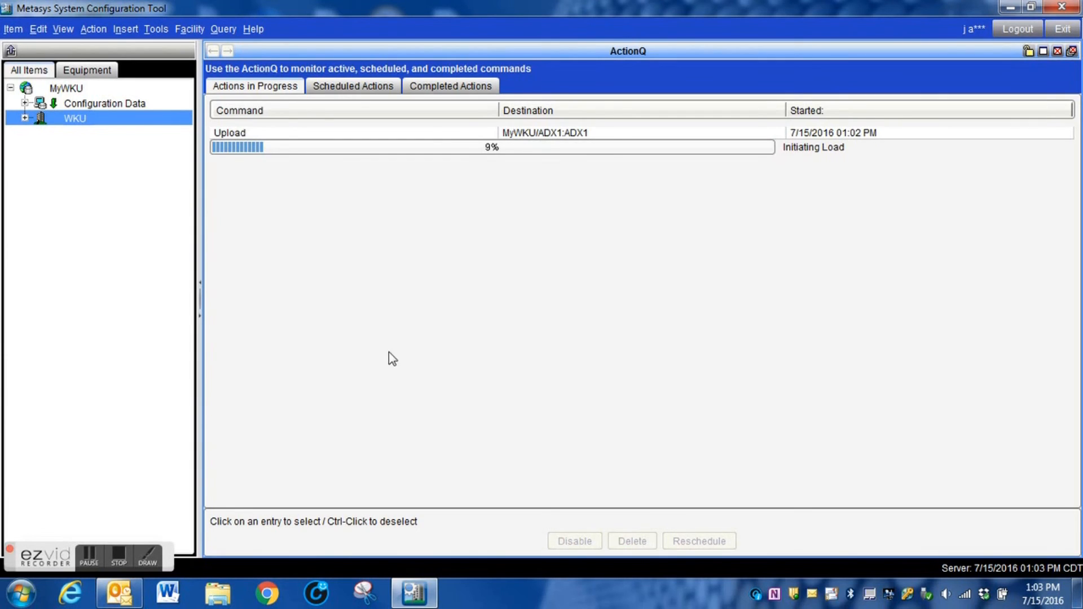
mouse_move(429, 263)
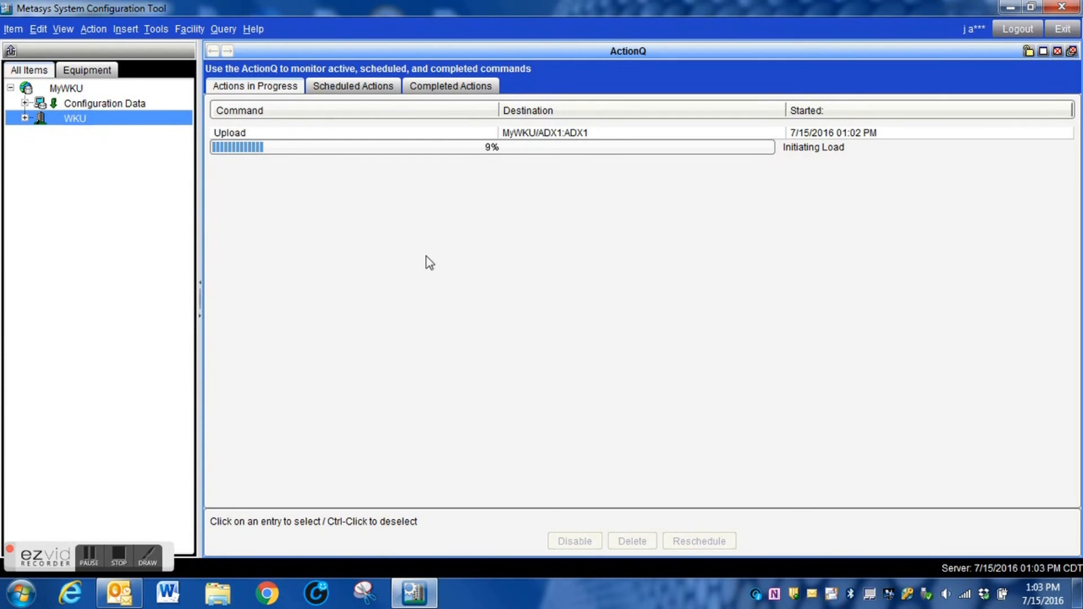
mouse_move(270, 184)
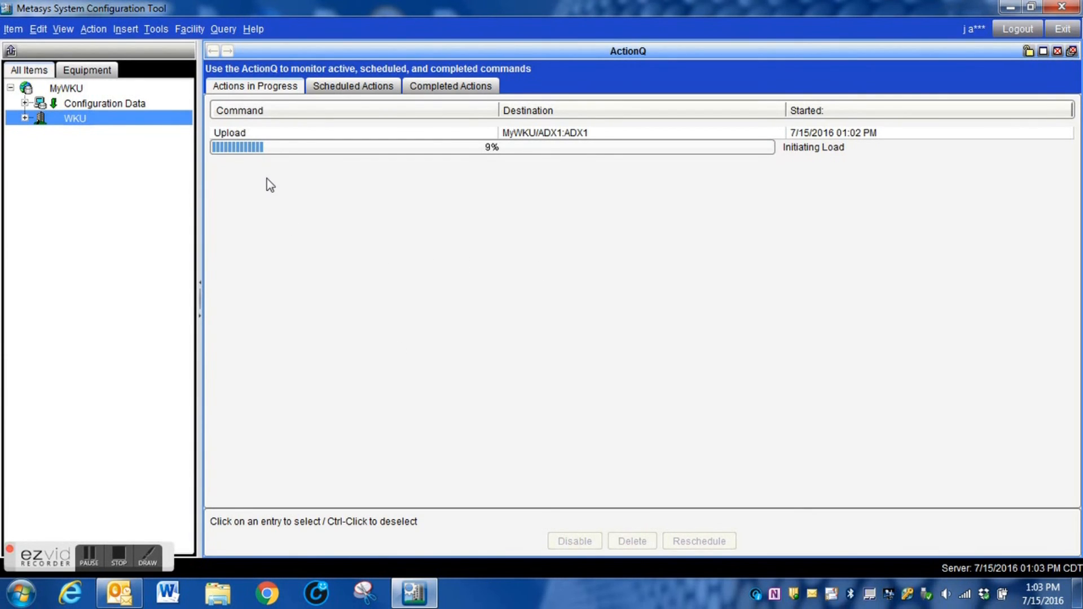
mouse_move(654, 159)
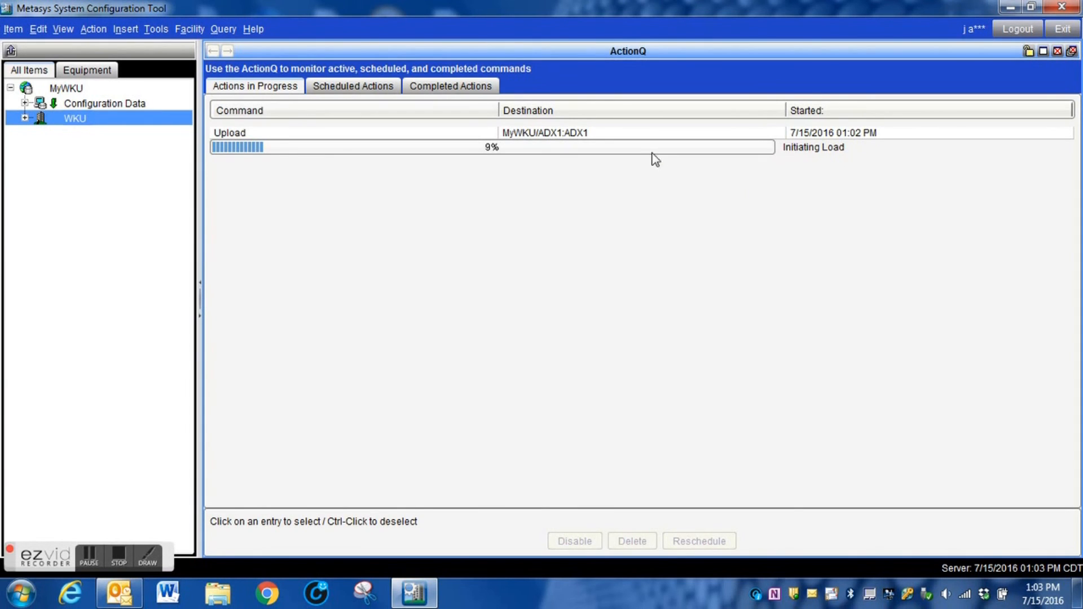
mouse_move(124, 562)
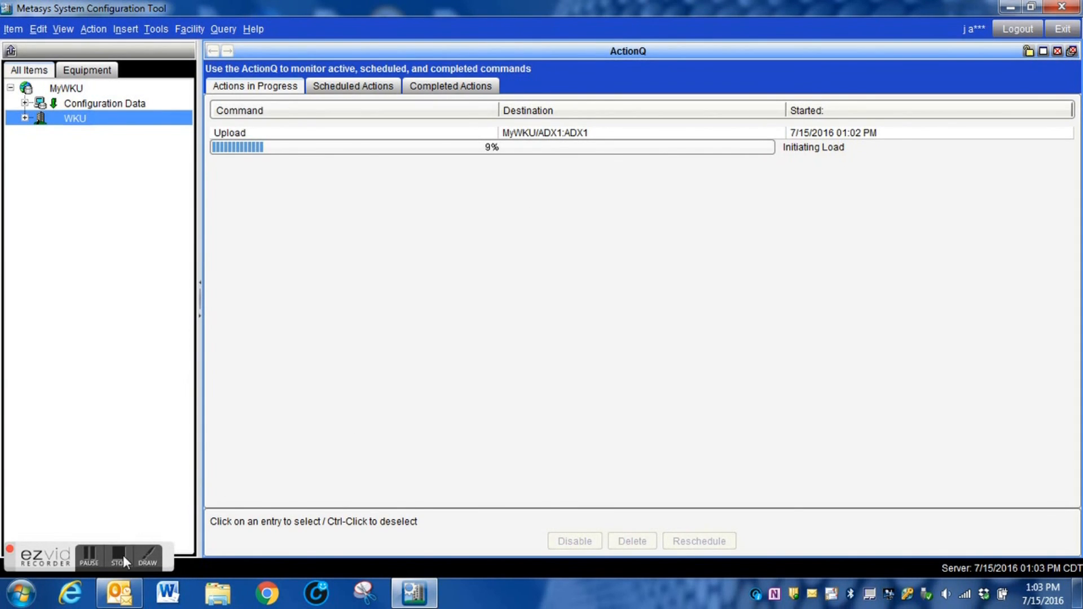